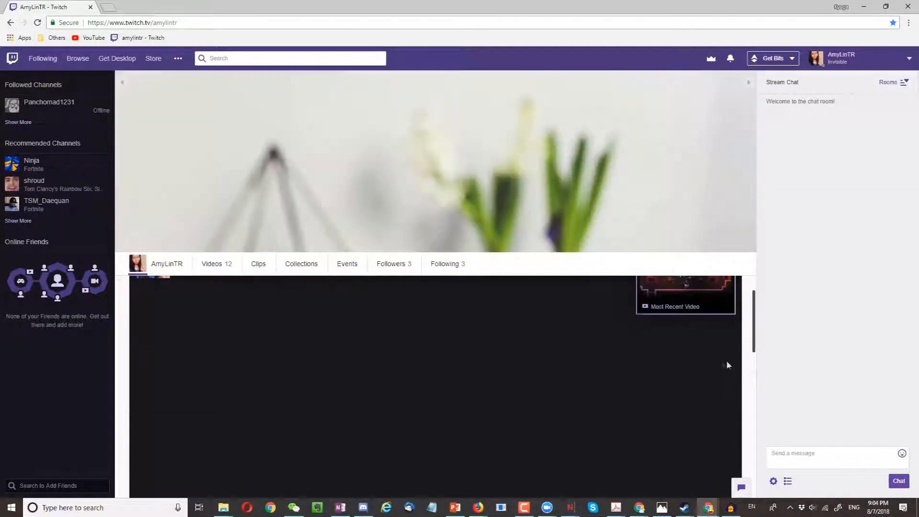
# - Start replacing the plant-photo profile banner with the Hello 你好 'journey of a thousand miles' image
pyautogui.scroll(3)
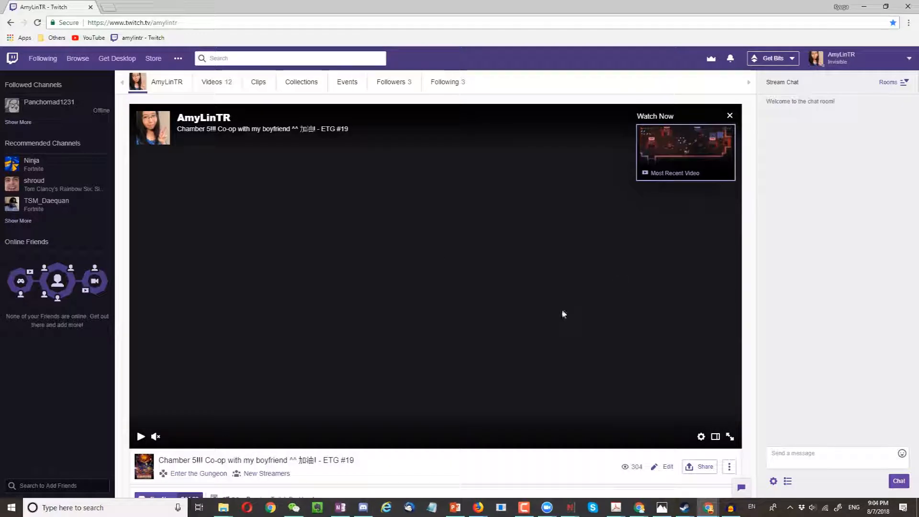
pyautogui.moveTo(237, 117)
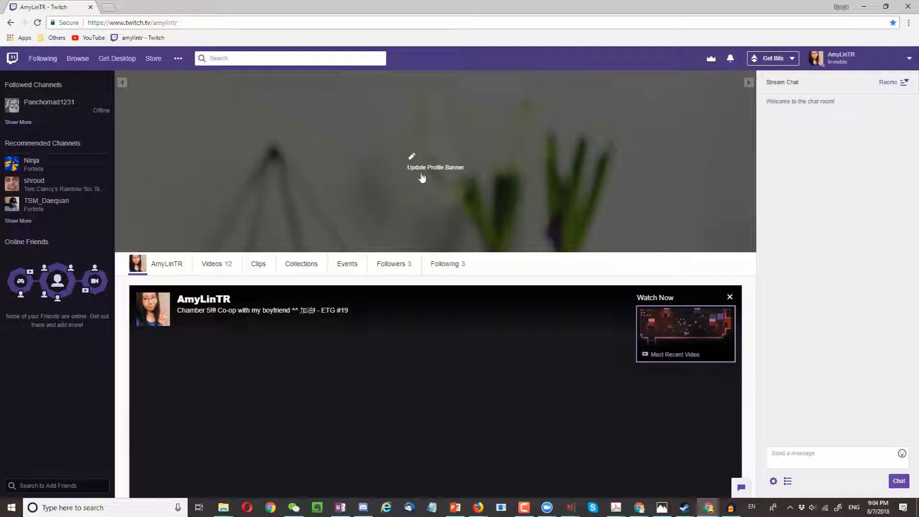
pyautogui.click(435, 167)
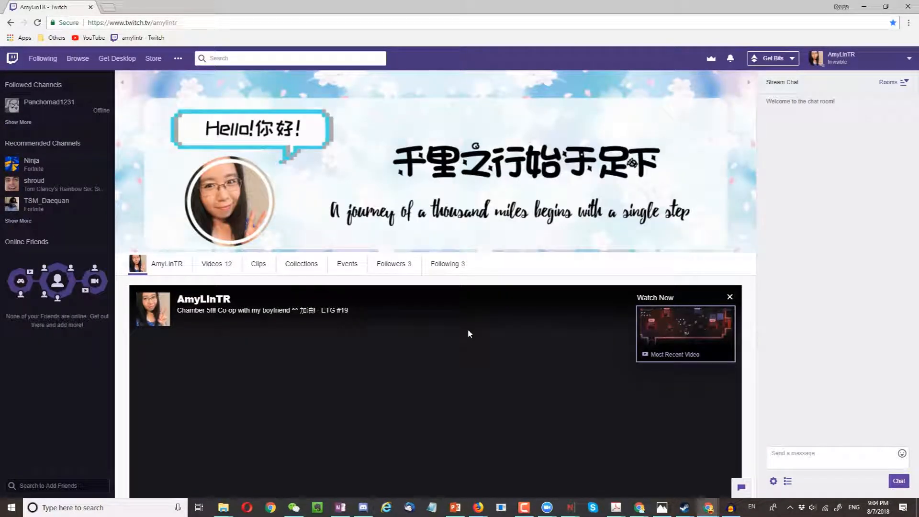
pyautogui.click(878, 7)
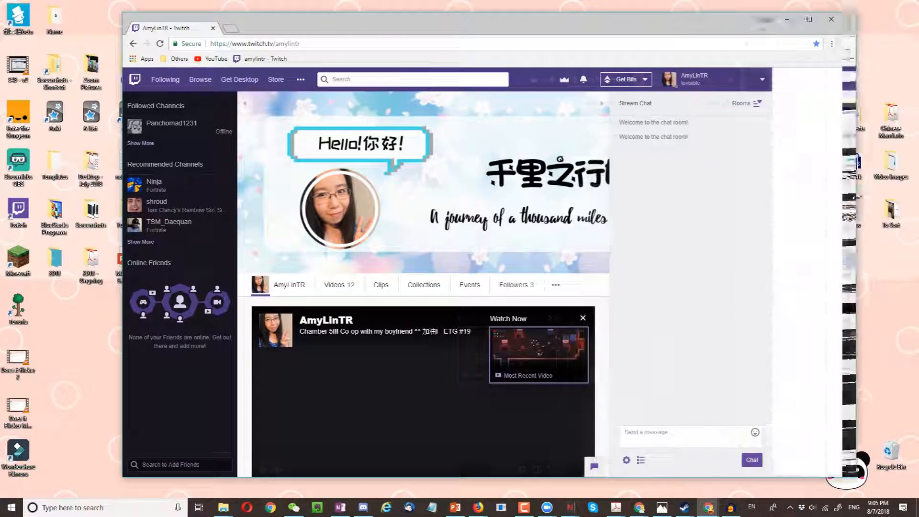
pyautogui.click(808, 20)
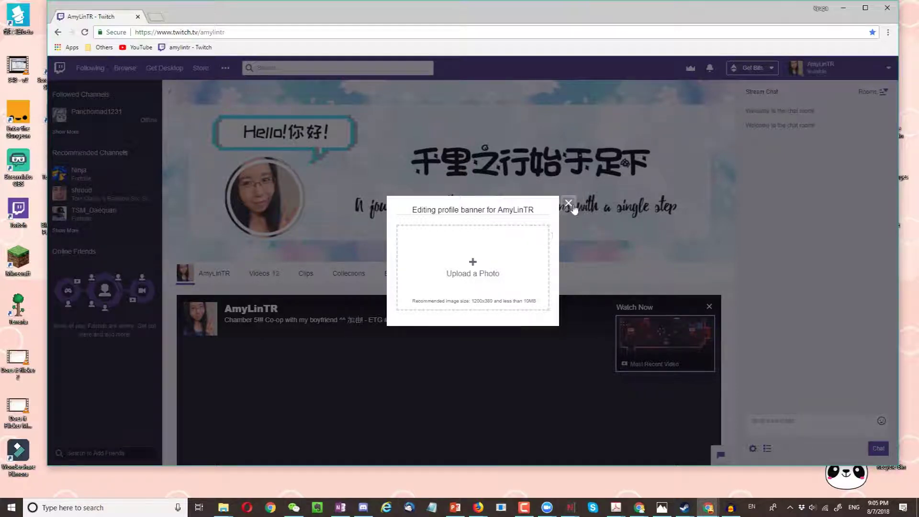
pyautogui.click(567, 203)
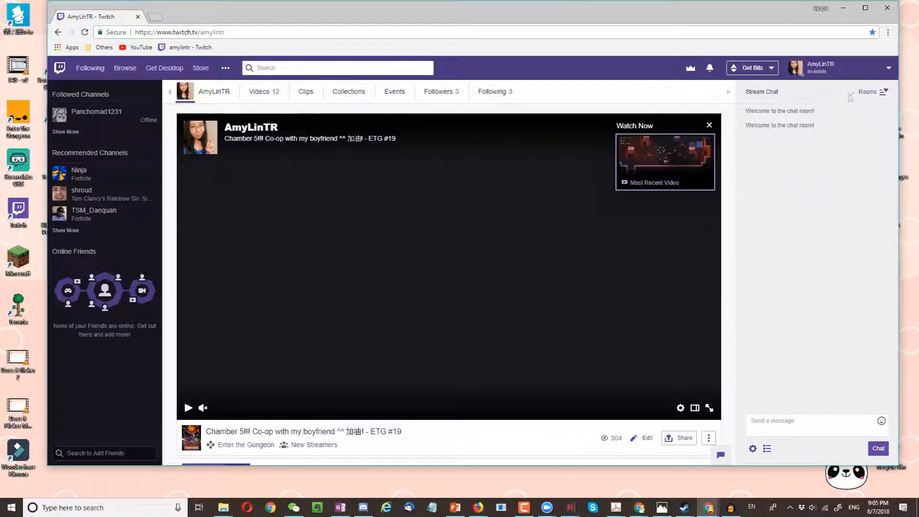
pyautogui.click(840, 67)
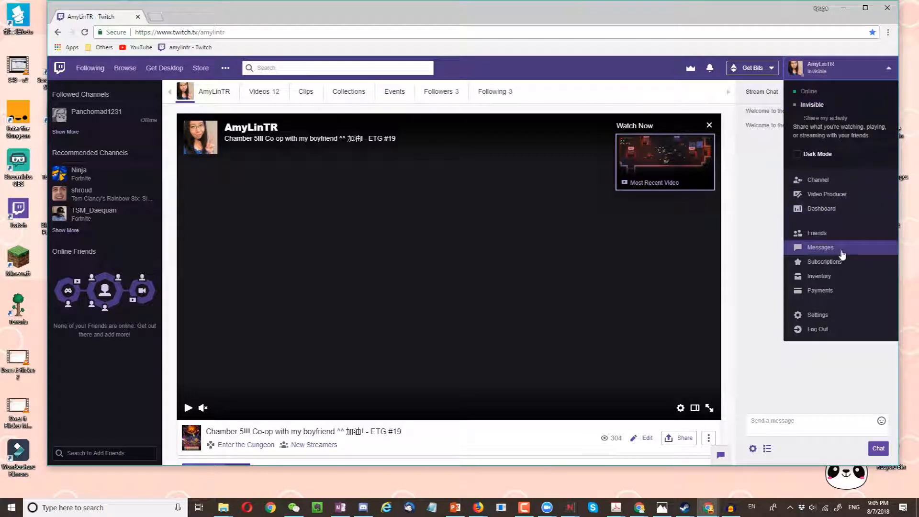
# - Reach the Channel and Videos settings showing the empty Video Player Banner slot
pyautogui.click(818, 315)
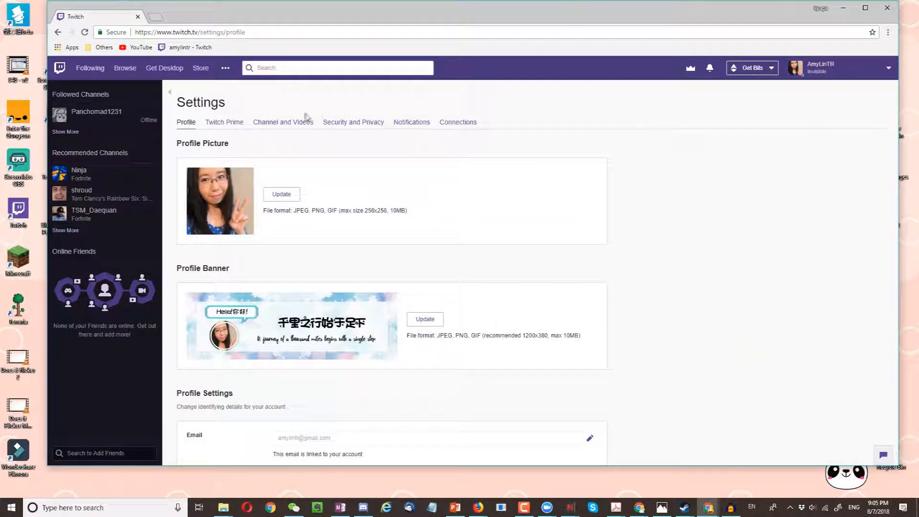
pyautogui.click(284, 122)
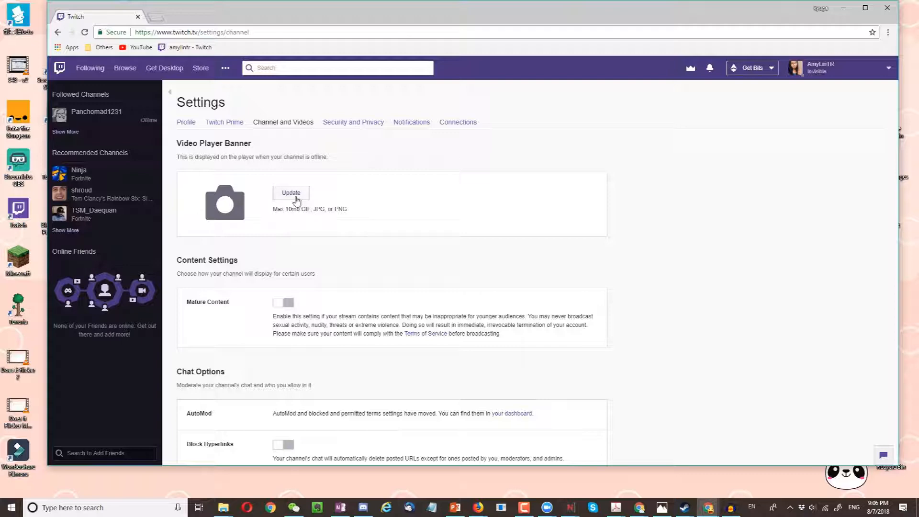
# - Upload the streaming-schedule image as the Video Player Banner and return to the account menu
pyautogui.click(291, 192)
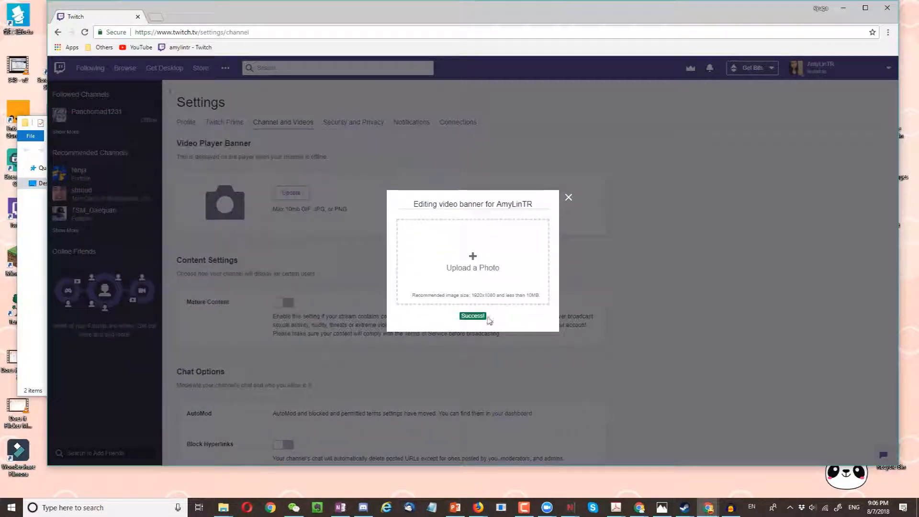
pyautogui.click(472, 316)
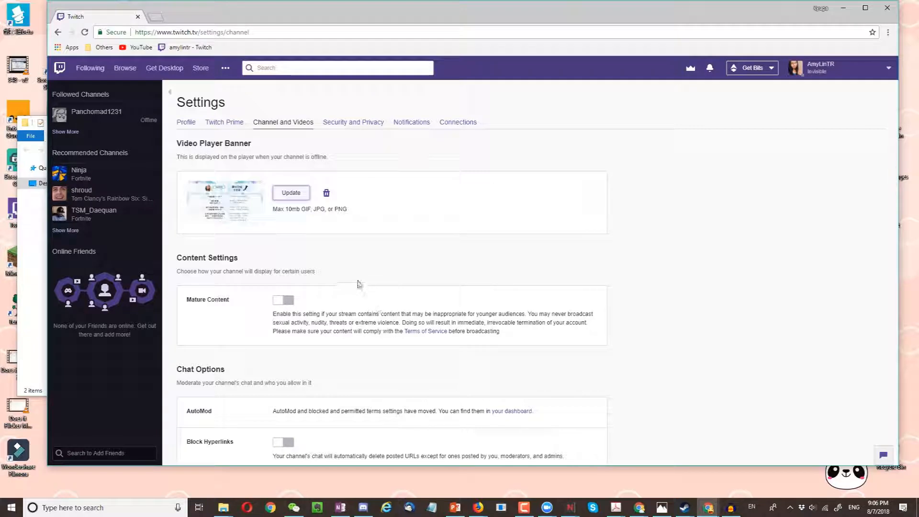
pyautogui.click(839, 67)
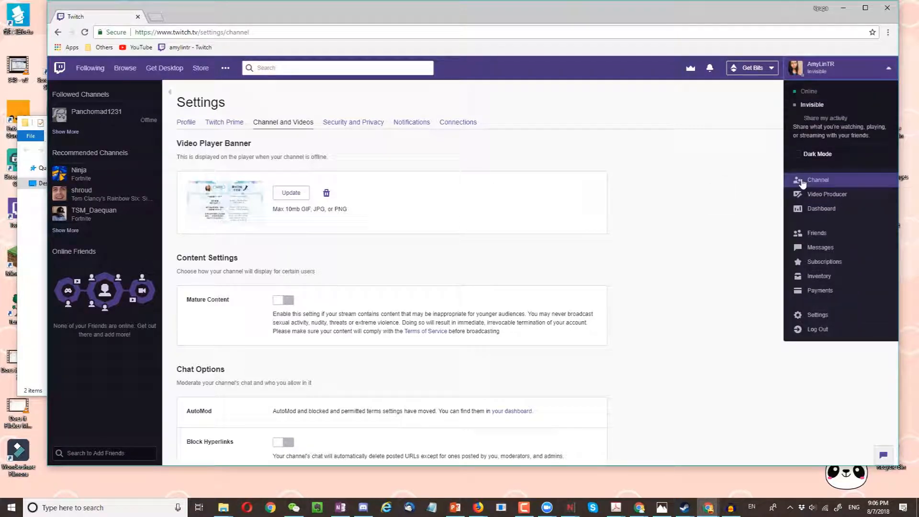
# - View AmyLinTR's channel full-screen with the sidebar collapsed, showing the new offline schedule banner
pyautogui.click(818, 179)
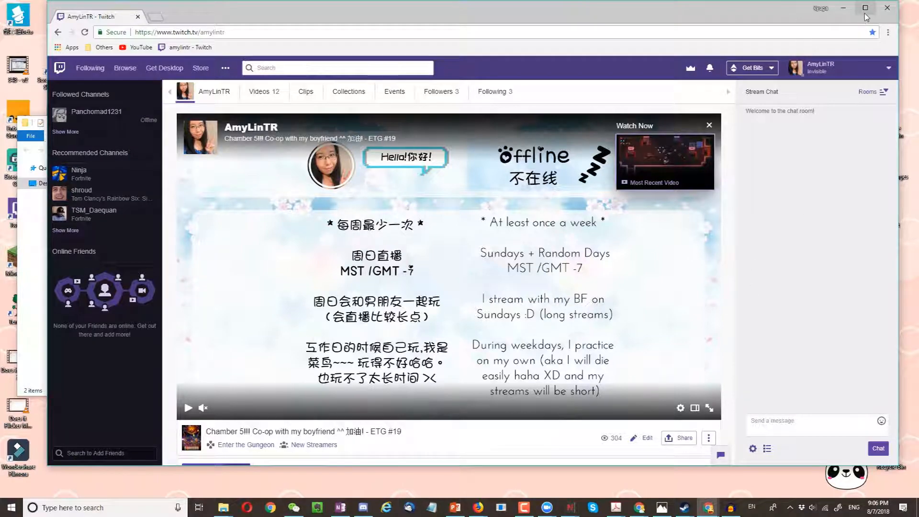
pyautogui.click(867, 7)
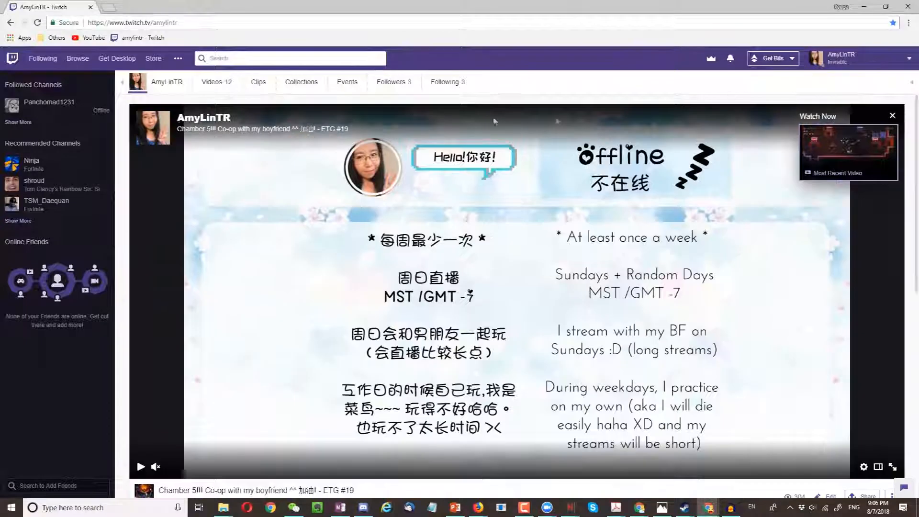
pyautogui.click(12, 84)
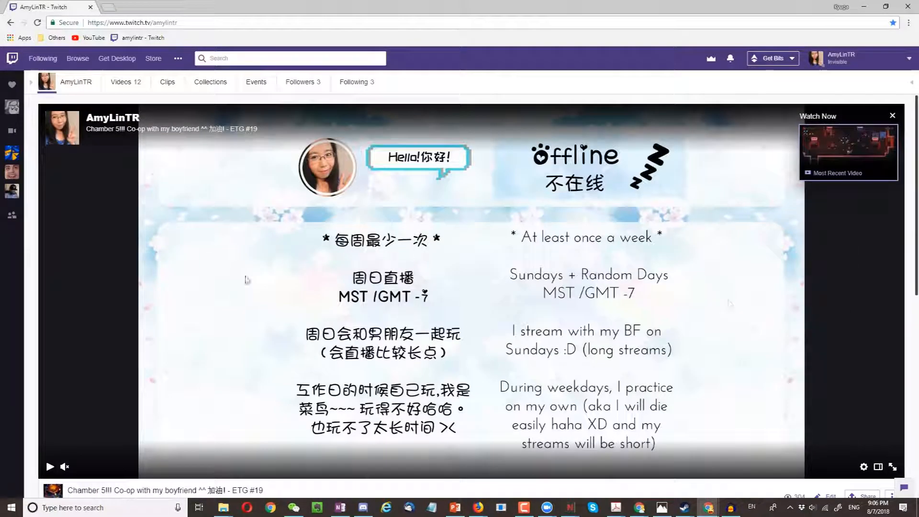
pyautogui.moveTo(847, 377)
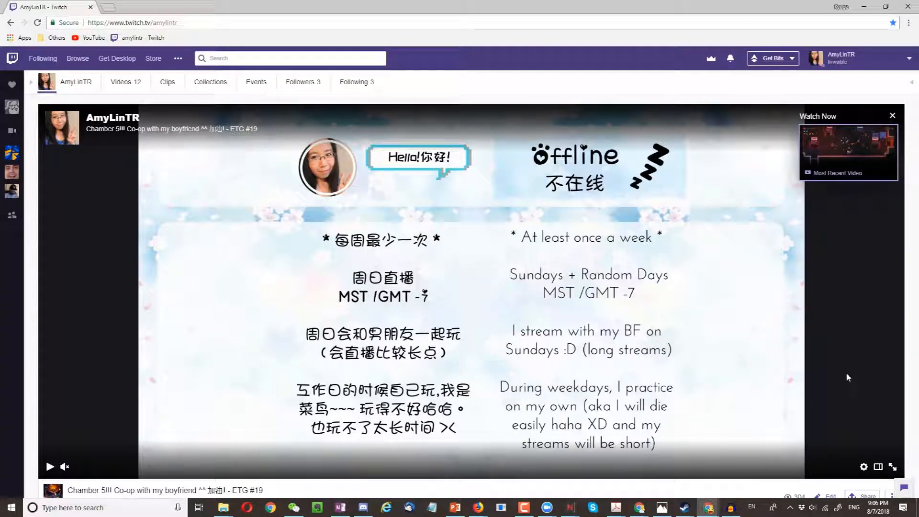